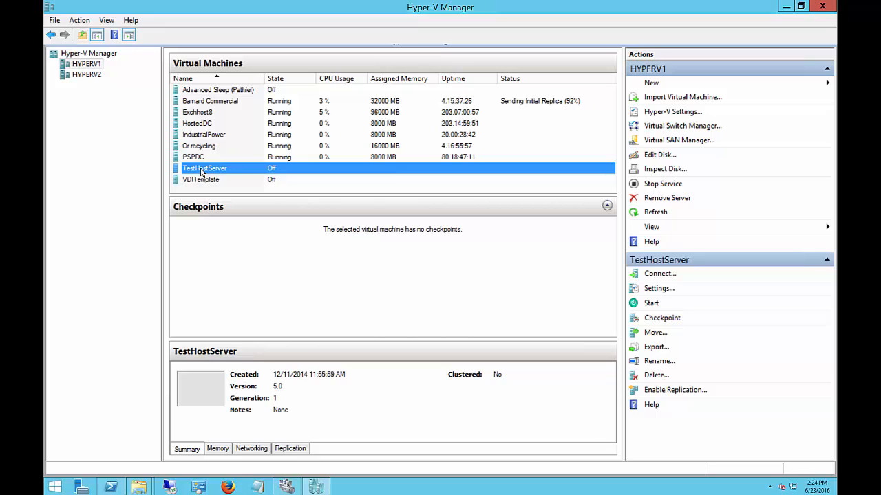
Connect to the powered-off TestHostServer VM and reposition its connection window.
{"action": "left_click", "coordinate": [659, 273]}
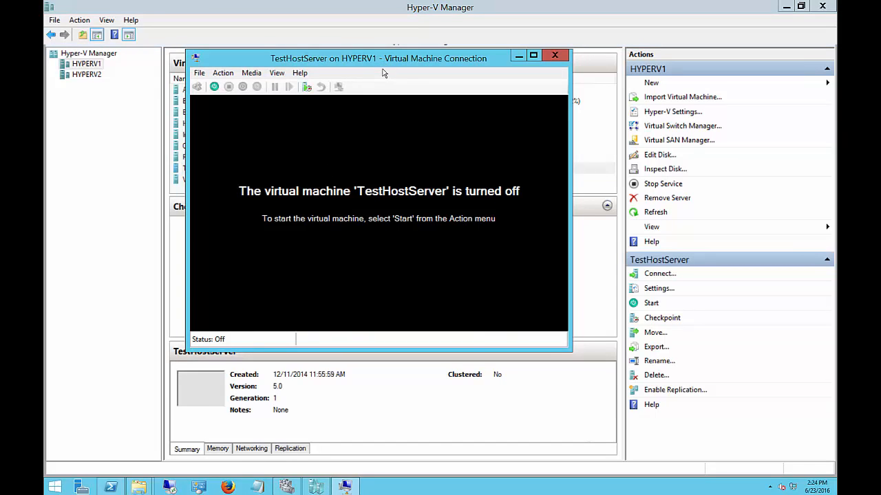
{"action": "left_click_drag", "start_coordinate": [379, 58], "coordinate": [410, 55]}
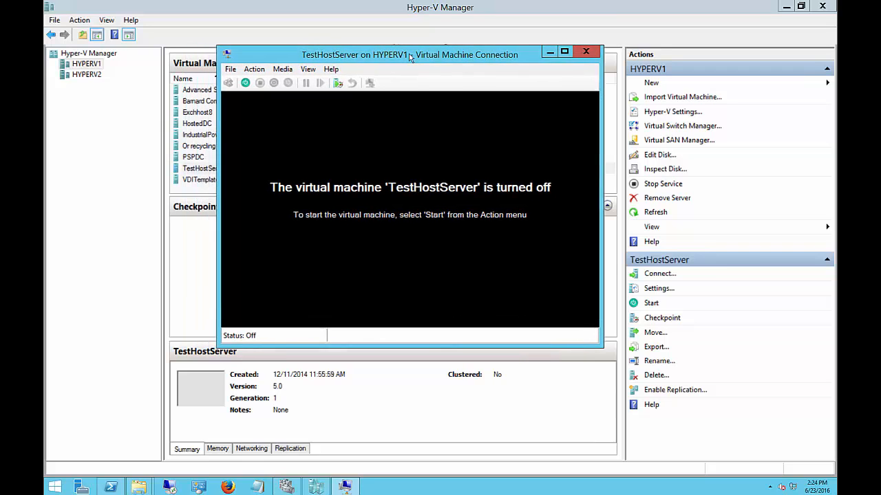
{"action": "left_click_drag", "start_coordinate": [409, 56], "coordinate": [378, 45]}
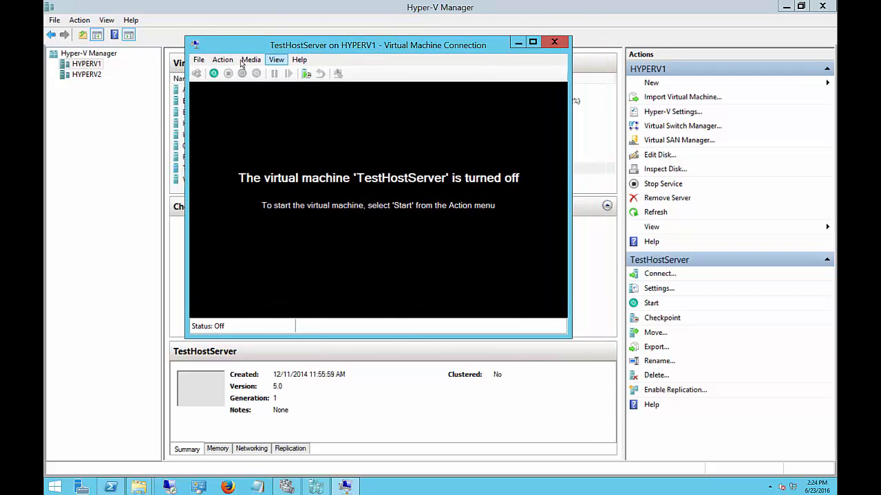
{"action": "left_click", "coordinate": [199, 59]}
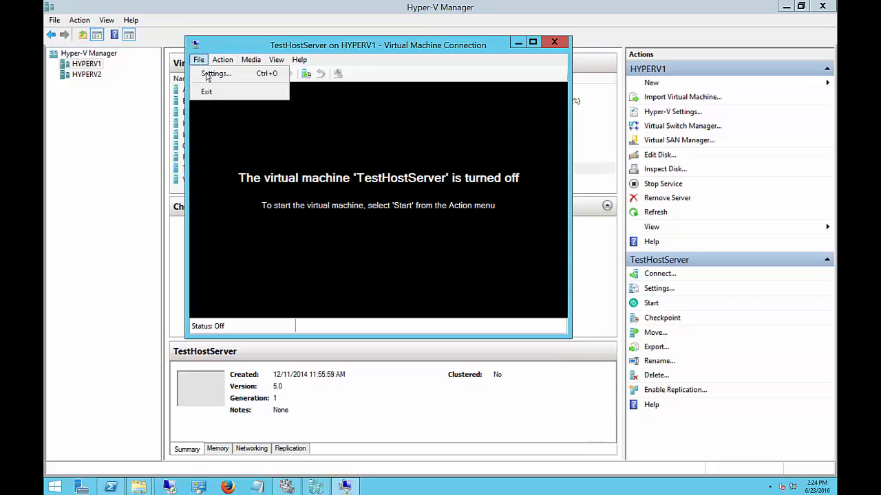
Open TestHostServer's settings on the IDE Controller 0 hard drive using ASDCDC1DC1.VHDX.
{"action": "left_click", "coordinate": [215, 74]}
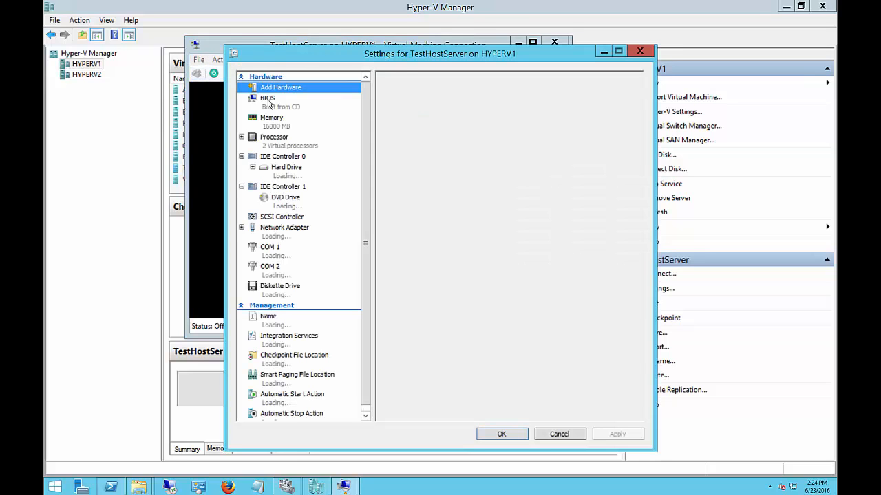
{"action": "left_click", "coordinate": [280, 87]}
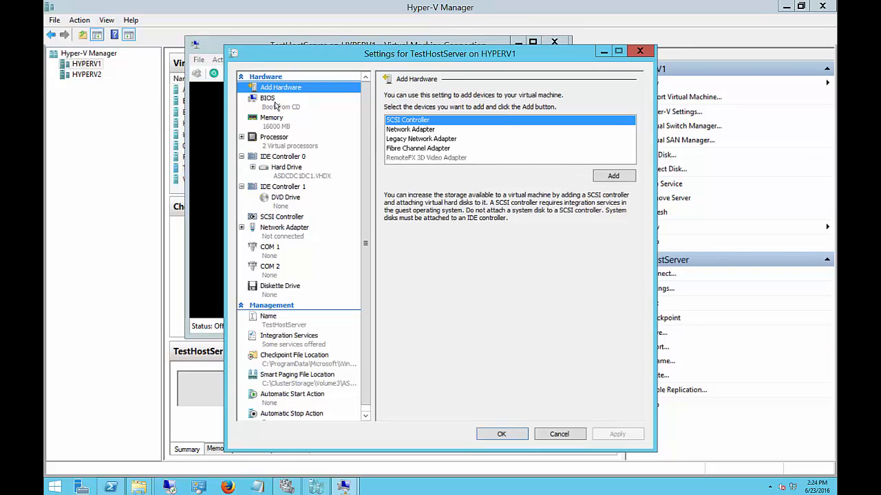
{"action": "mouse_move", "coordinate": [258, 123]}
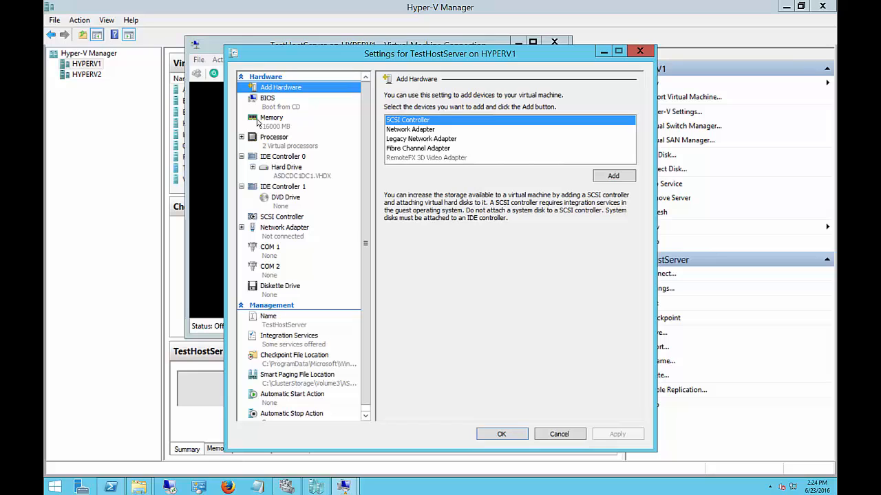
{"action": "mouse_move", "coordinate": [270, 174]}
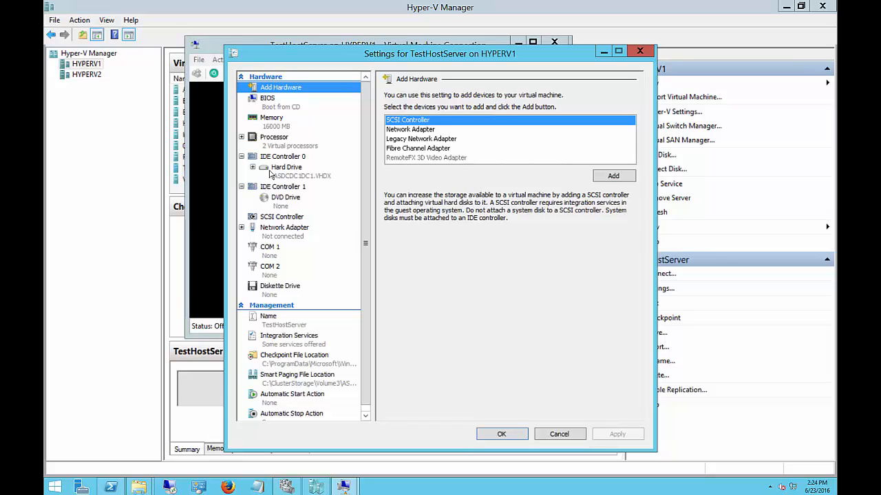
{"action": "left_click", "coordinate": [286, 167]}
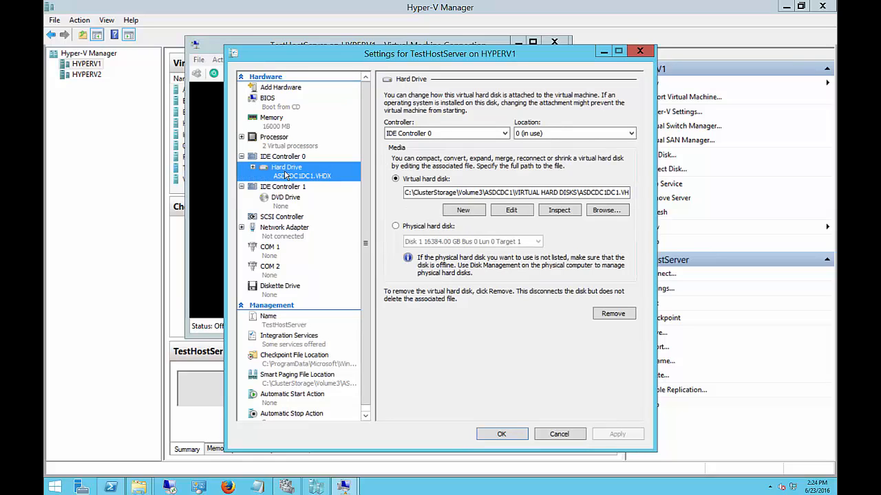
{"action": "mouse_move", "coordinate": [463, 210]}
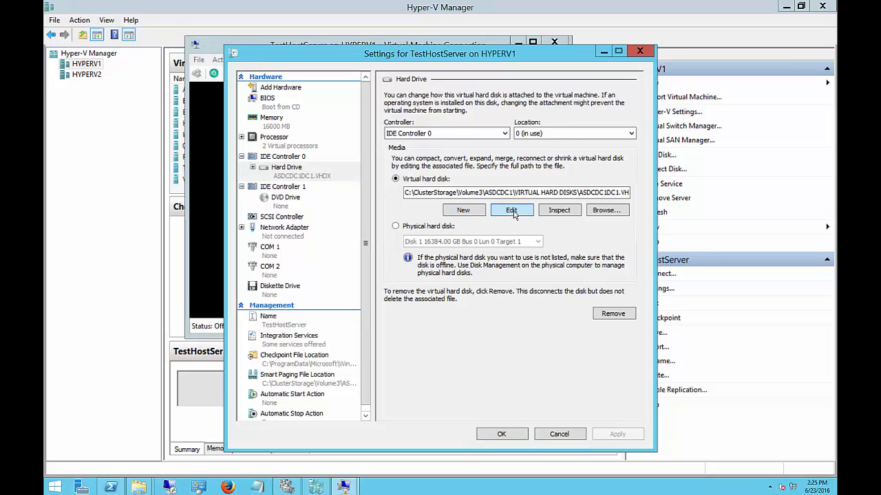
Expand the ASDCDC1DC1.VHDX virtual disk from 140 GB to 175 GB.
{"action": "left_click", "coordinate": [511, 210]}
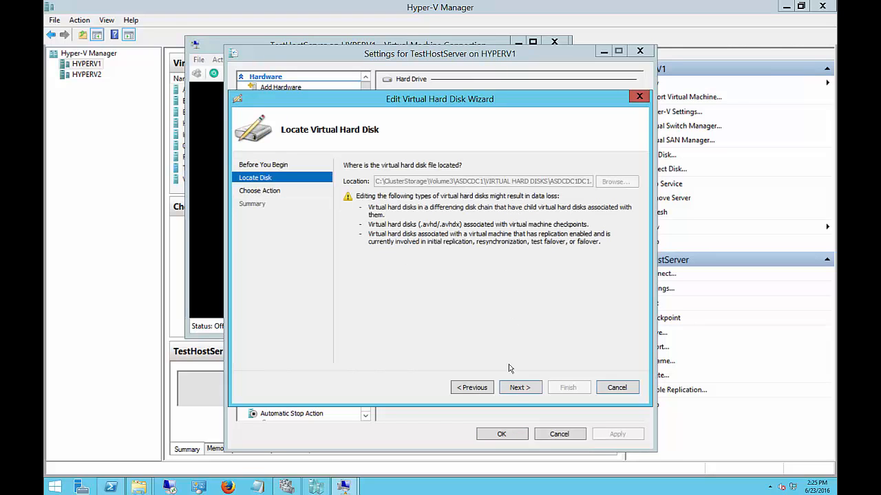
{"action": "left_click", "coordinate": [519, 388]}
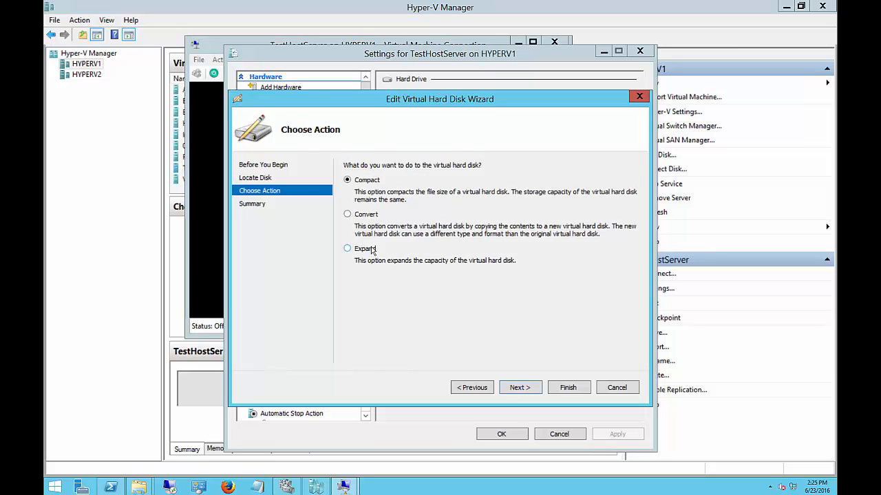
{"action": "left_click", "coordinate": [346, 249]}
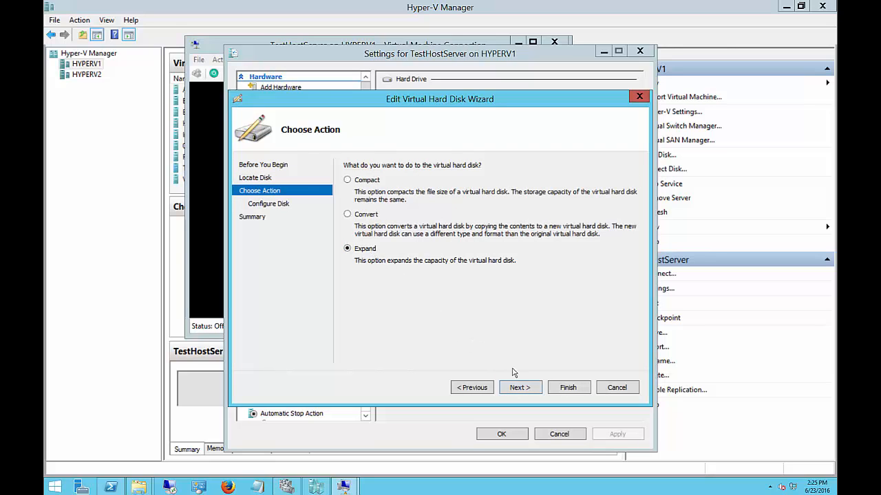
{"action": "left_click", "coordinate": [519, 387]}
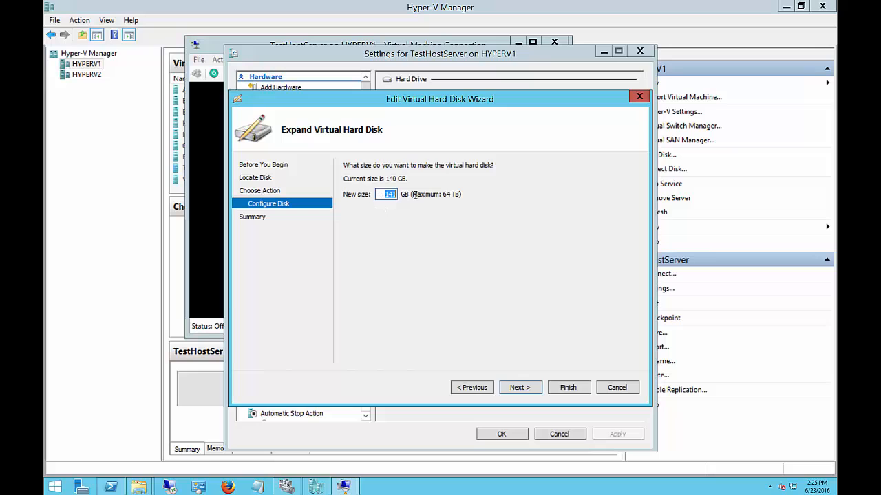
{"action": "type", "text": "175"}
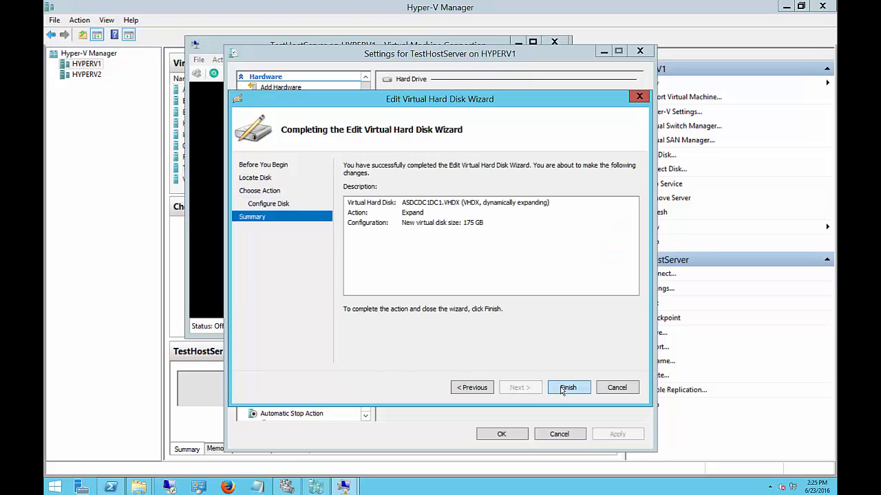
{"action": "left_click", "coordinate": [568, 387]}
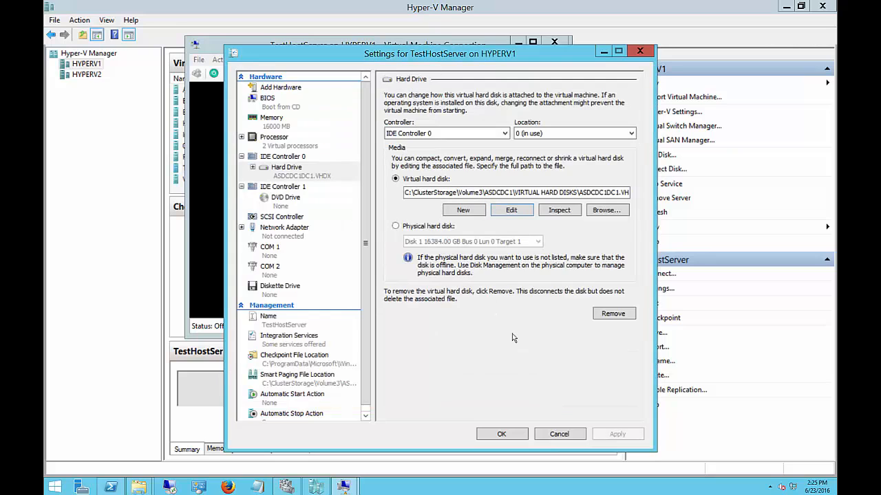
Save the VM settings, then start and connect to TestHostServer.
{"action": "left_click", "coordinate": [559, 434]}
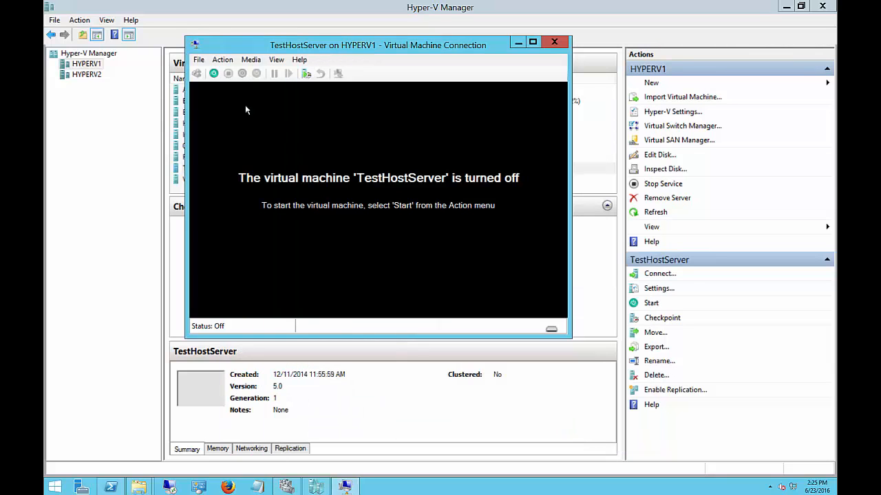
{"action": "left_click", "coordinate": [651, 303]}
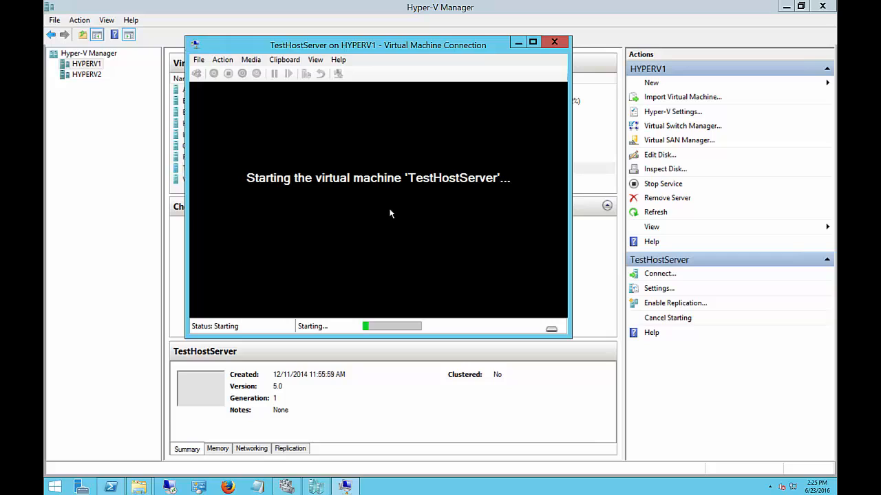
{"action": "mouse_move", "coordinate": [397, 220]}
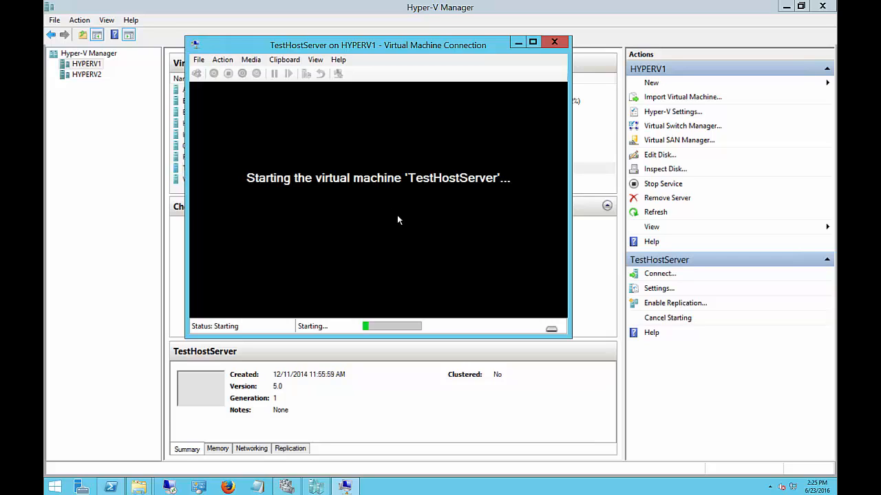
{"action": "mouse_move", "coordinate": [420, 165]}
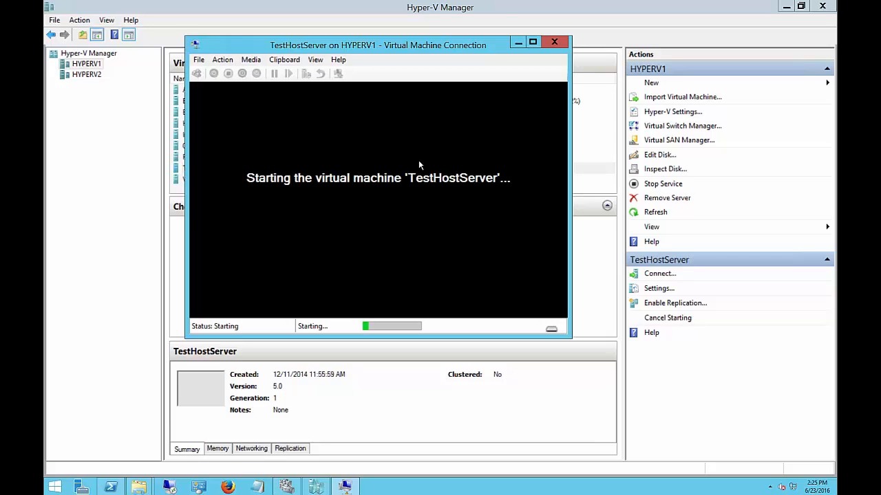
{"action": "left_click", "coordinate": [532, 42]}
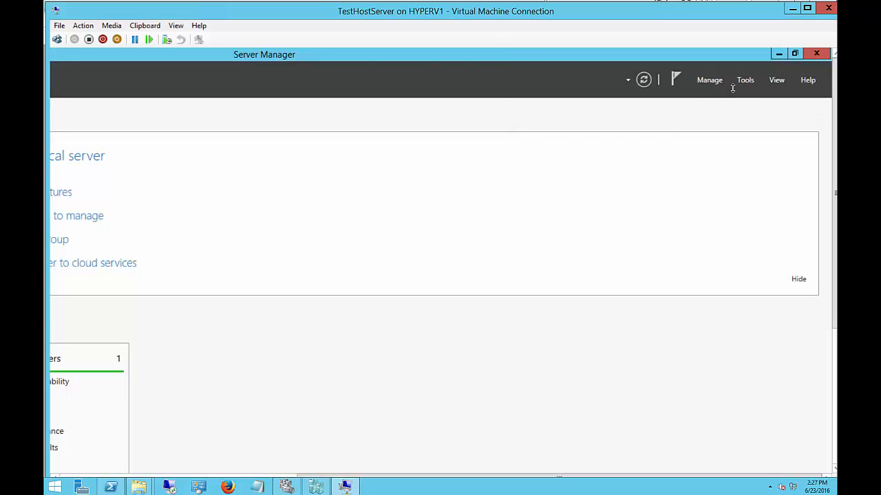
Launch Computer Management from Server Manager's Tools list inside TestHostServer.
{"action": "left_click", "coordinate": [746, 80]}
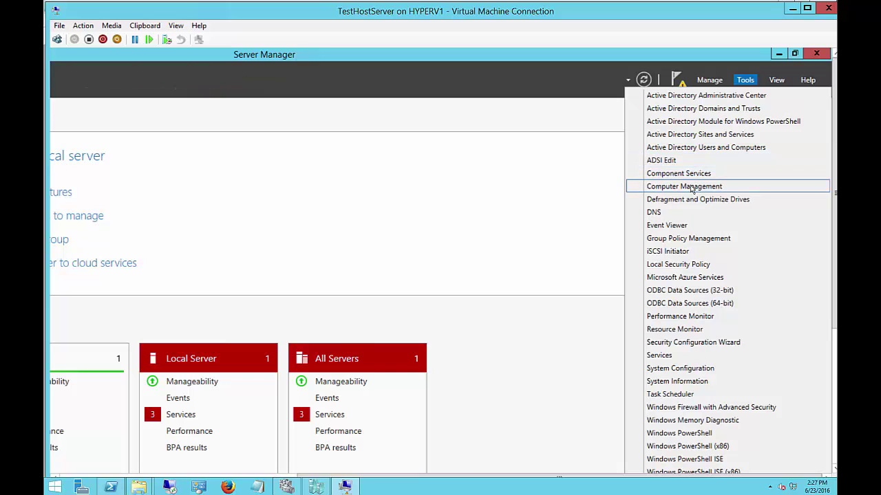
{"action": "left_click", "coordinate": [512, 255]}
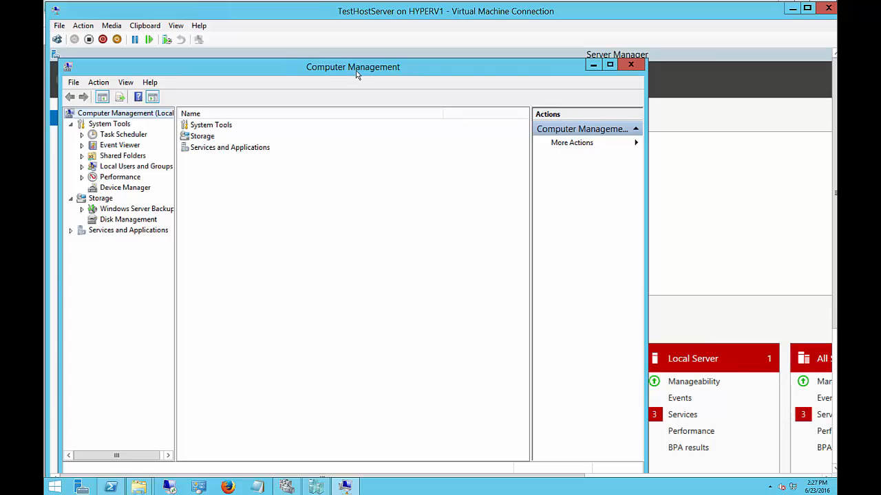
Maximize Computer Management and view Disk 0's 35 GB unallocated space in Disk Management.
{"action": "left_click", "coordinate": [608, 64]}
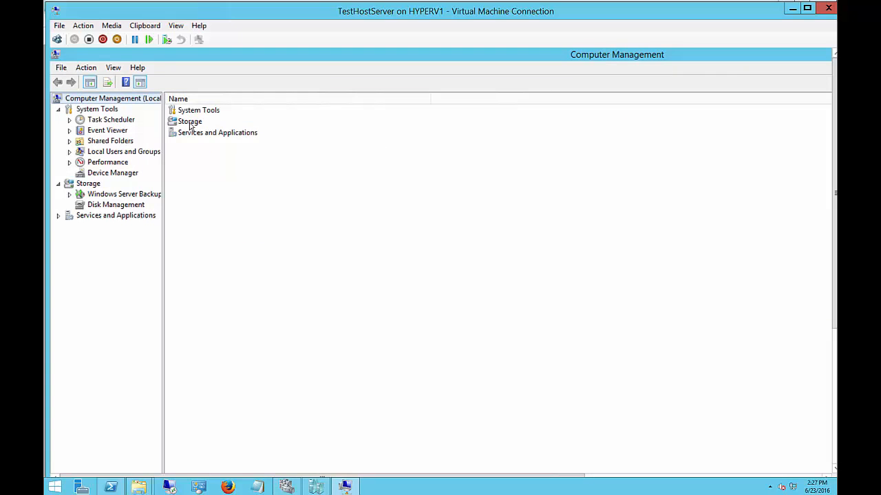
{"action": "left_click", "coordinate": [88, 183]}
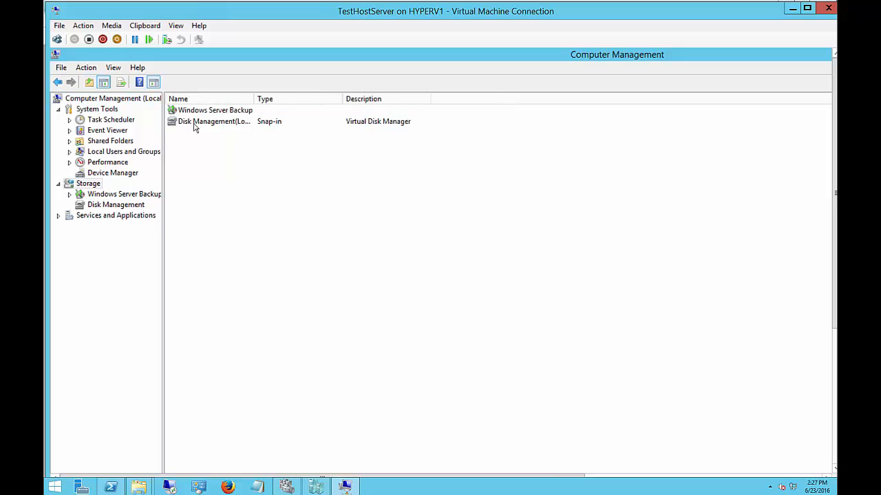
{"action": "left_click", "coordinate": [116, 204]}
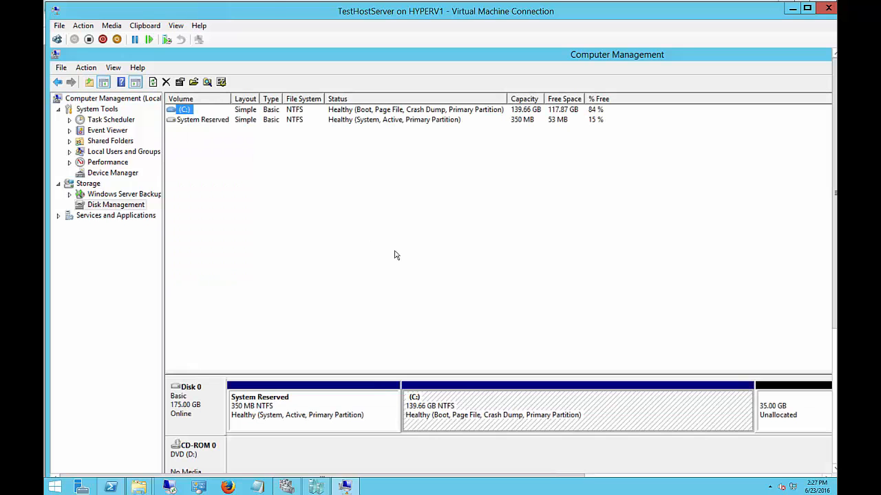
{"action": "left_click", "coordinate": [792, 409]}
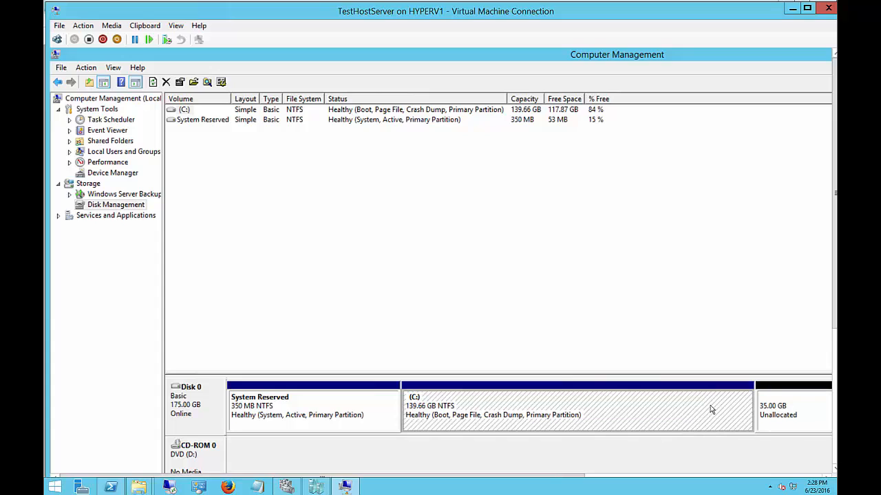
{"action": "mouse_move", "coordinate": [685, 409]}
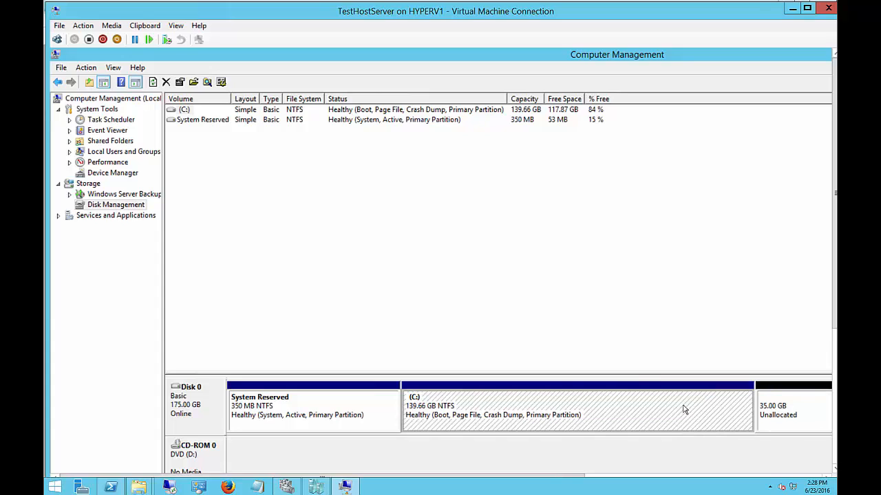
Extend the C: volume with all 35840 MB of unallocated space, reaching 174.66 GB.
{"action": "right_click", "coordinate": [681, 410]}
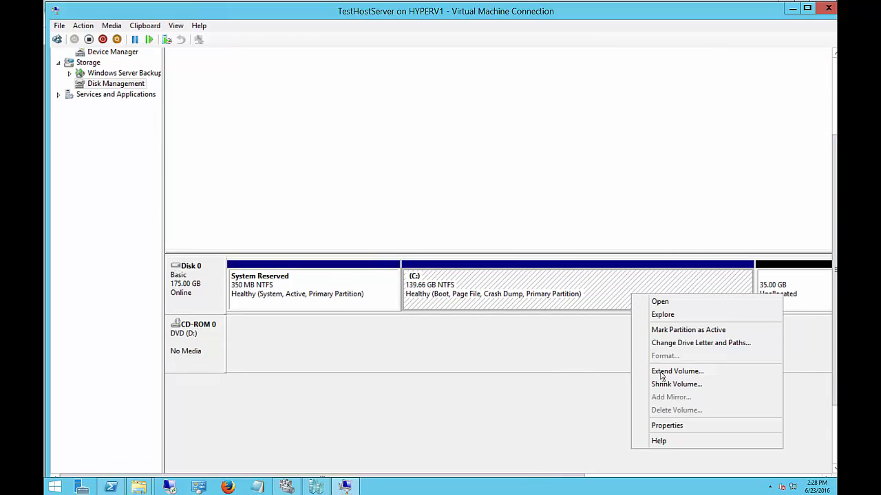
{"action": "left_click", "coordinate": [678, 371]}
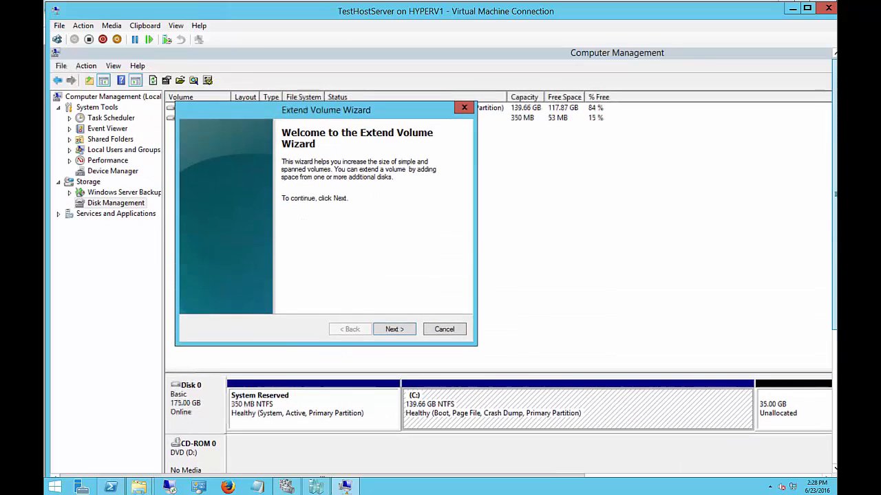
{"action": "left_click", "coordinate": [393, 328]}
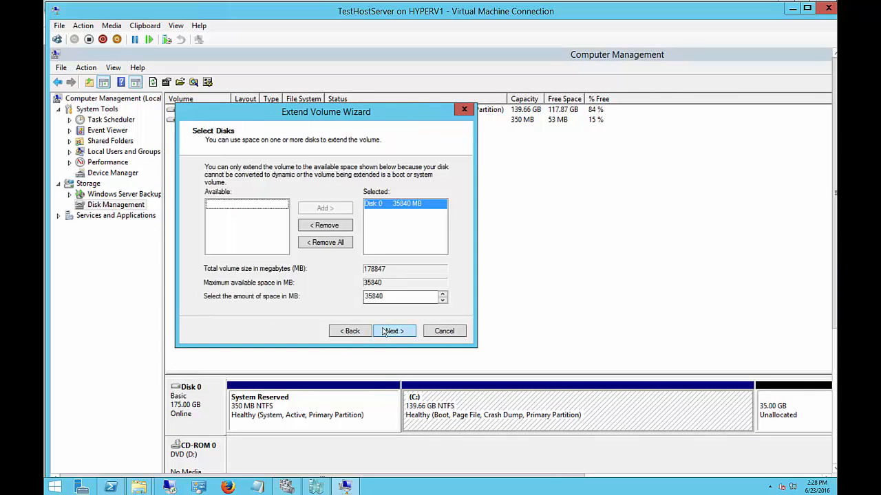
{"action": "mouse_move", "coordinate": [344, 292]}
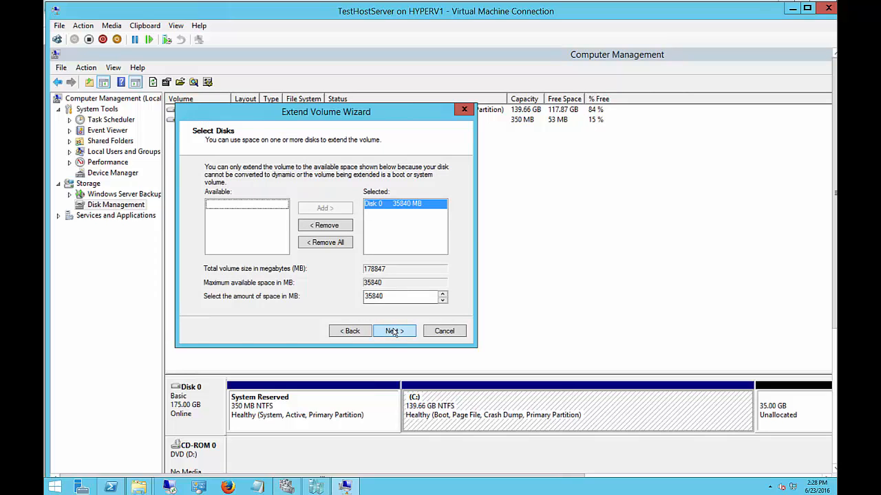
{"action": "left_click", "coordinate": [394, 331]}
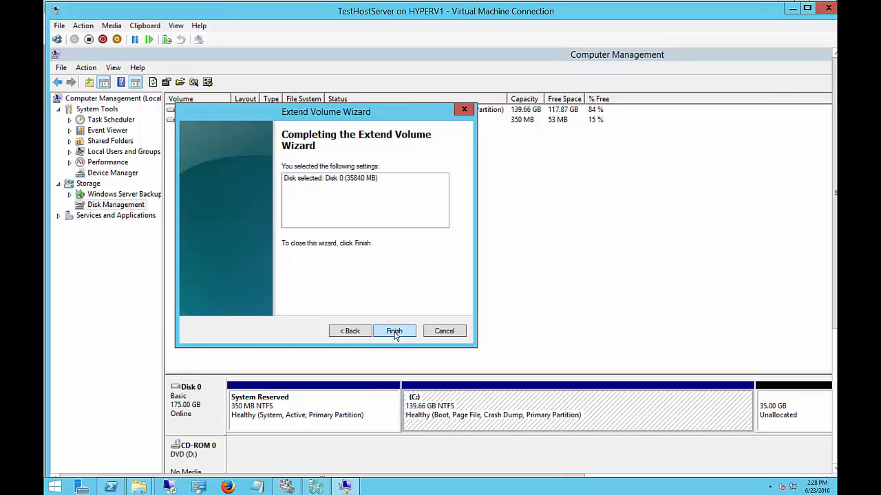
{"action": "left_click", "coordinate": [394, 331]}
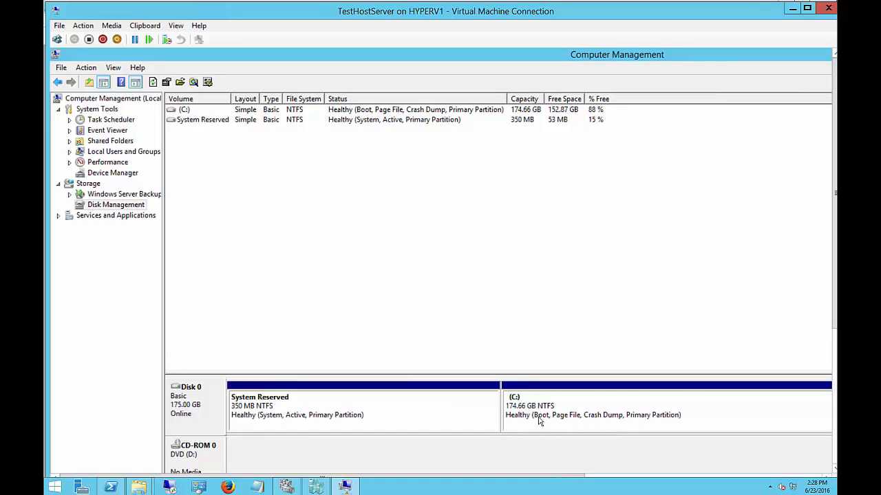
{"action": "mouse_move", "coordinate": [518, 418]}
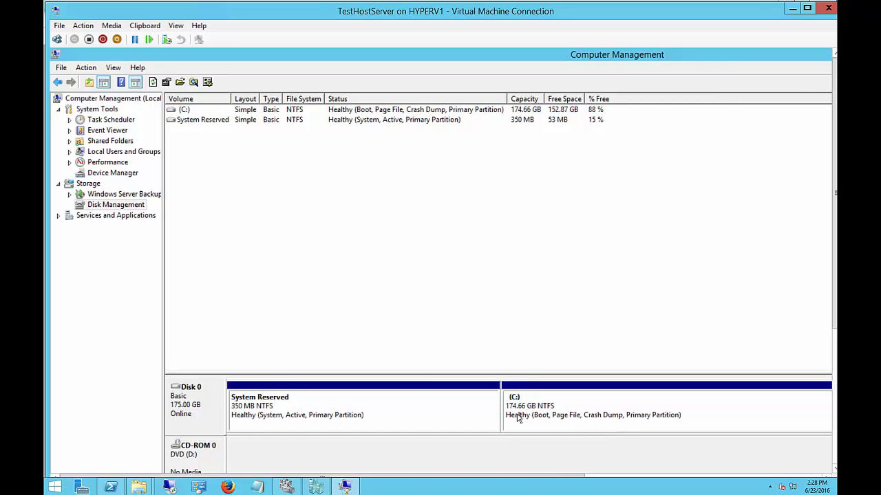
{"action": "mouse_move", "coordinate": [578, 480]}
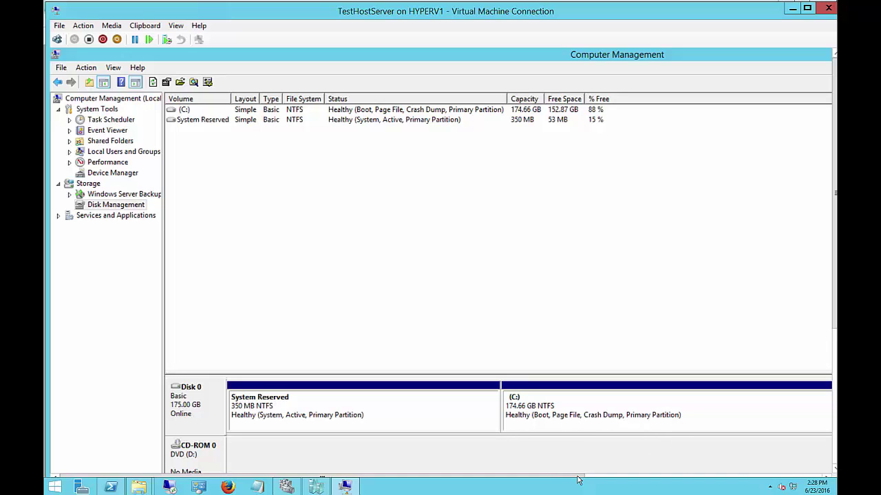